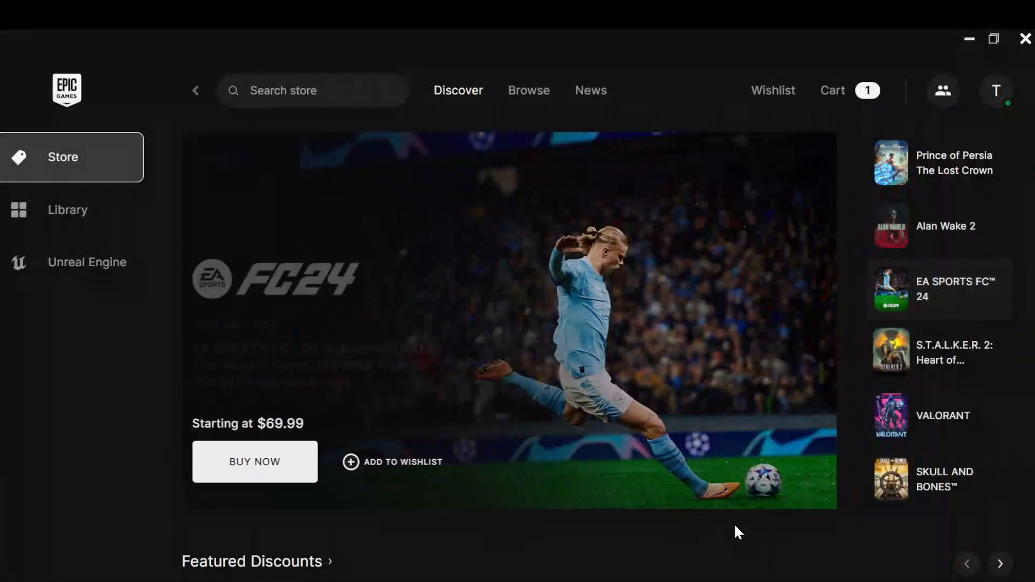
# Browse the store listing and briefly show then dismiss the account options
pyautogui.click(939, 351)
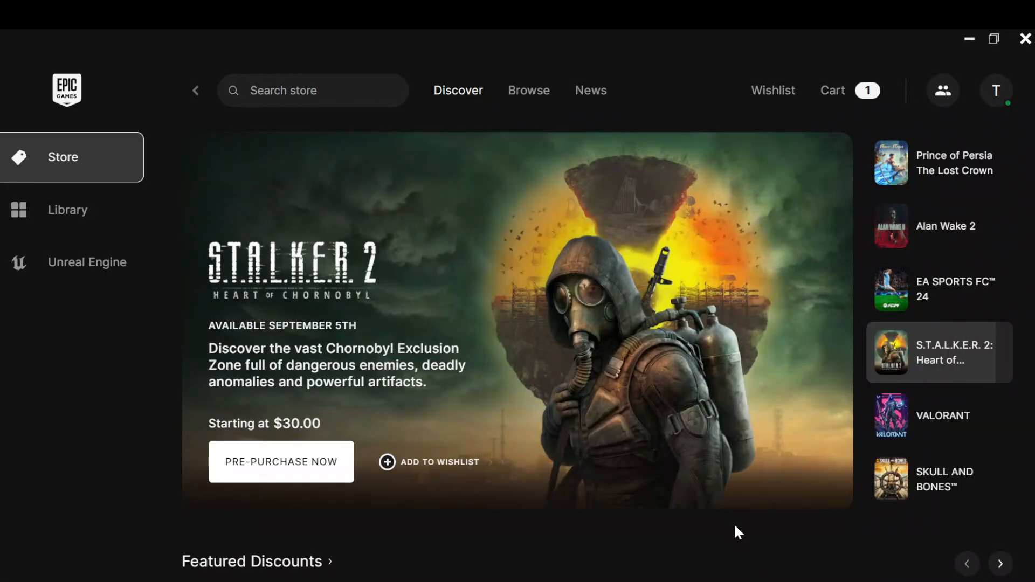
pyautogui.click(939, 416)
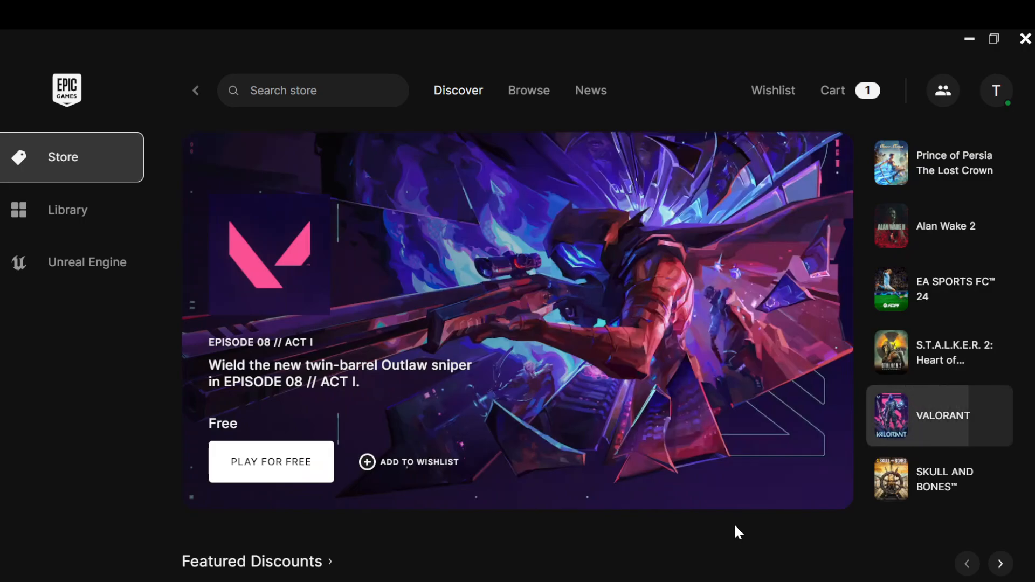
pyautogui.moveTo(328, 169)
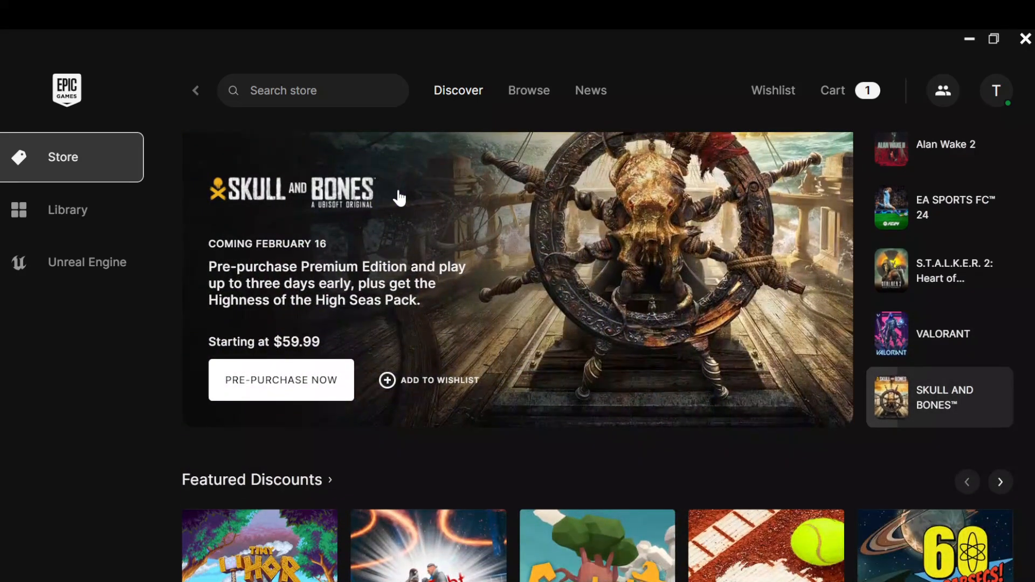
pyautogui.scroll(-3)
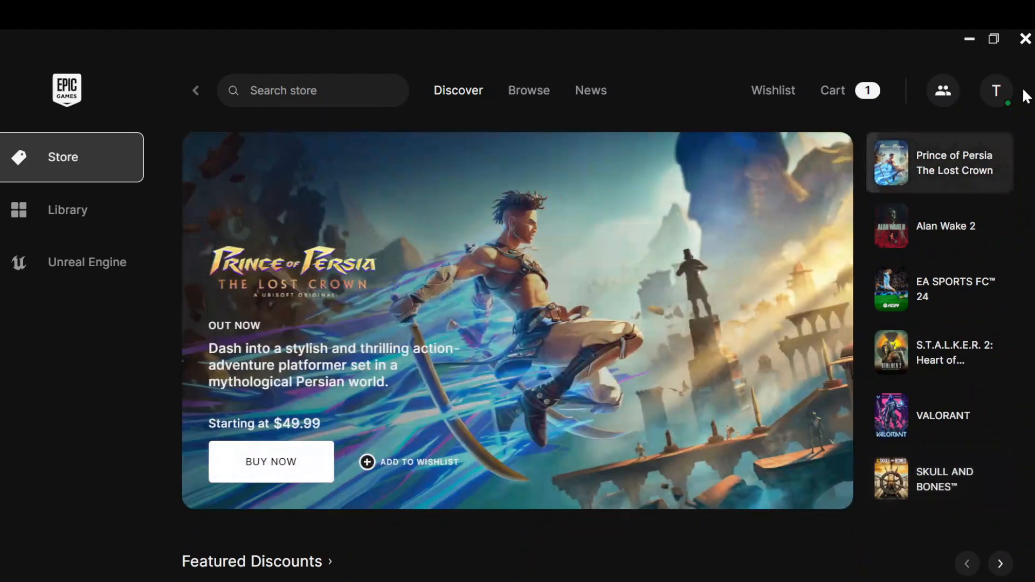
pyautogui.moveTo(996, 90)
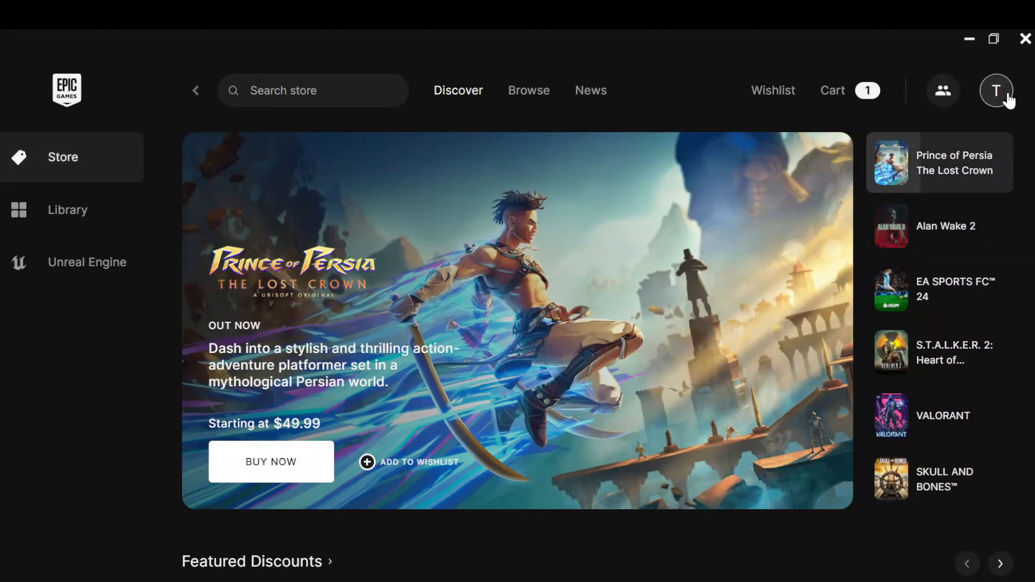
pyautogui.click(995, 90)
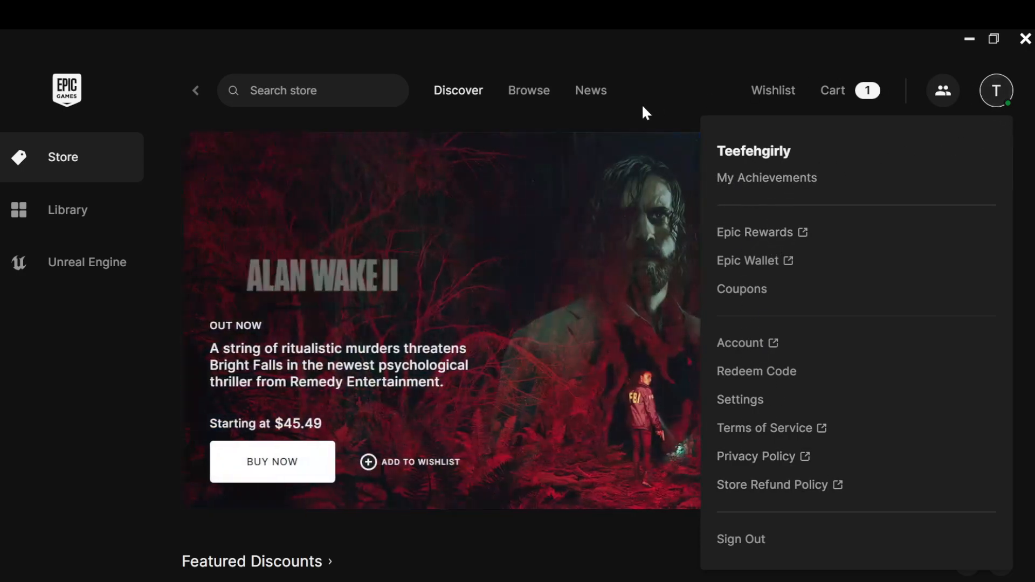
pyautogui.click(943, 91)
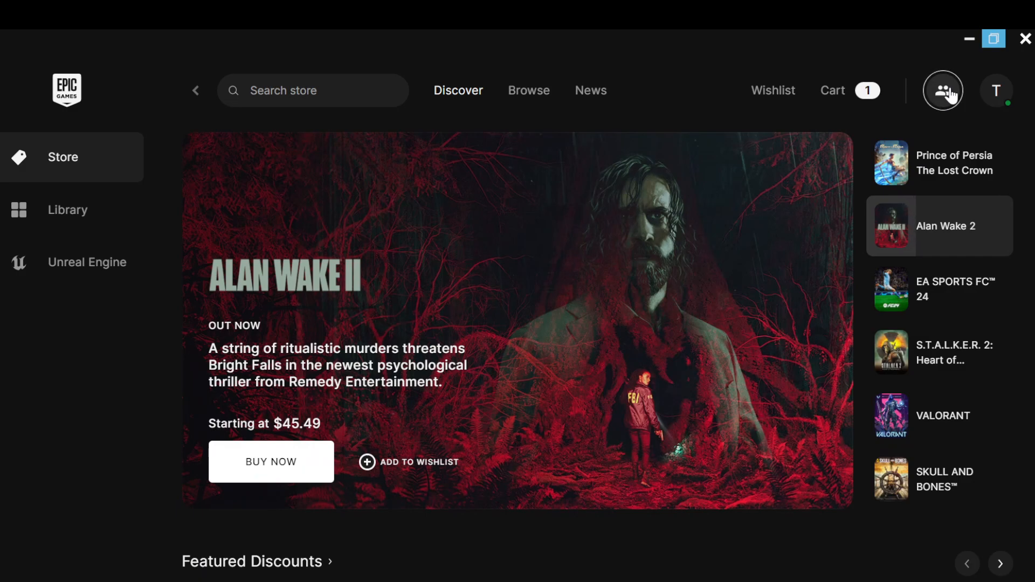
pyautogui.moveTo(773, 96)
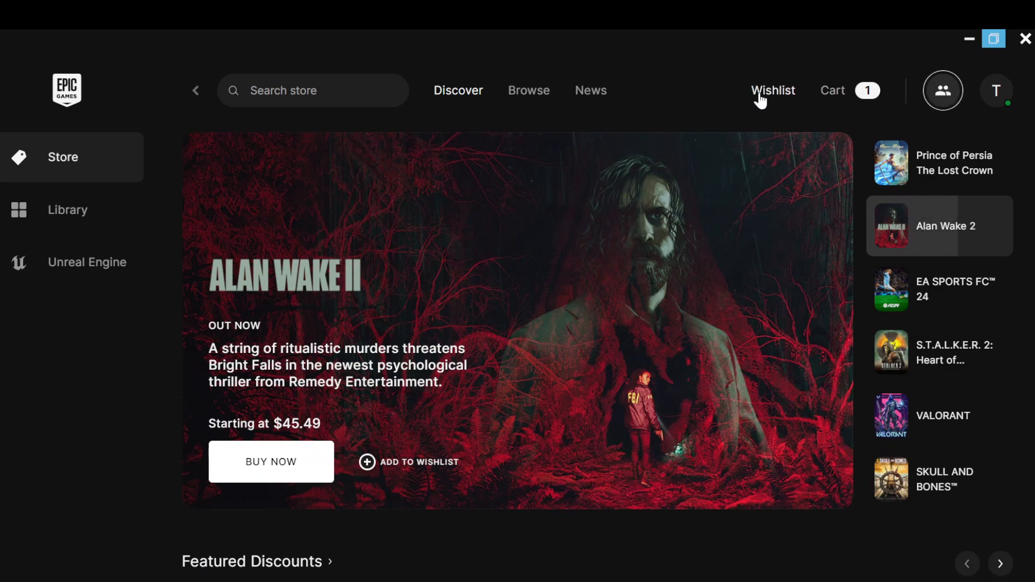
pyautogui.moveTo(86, 212)
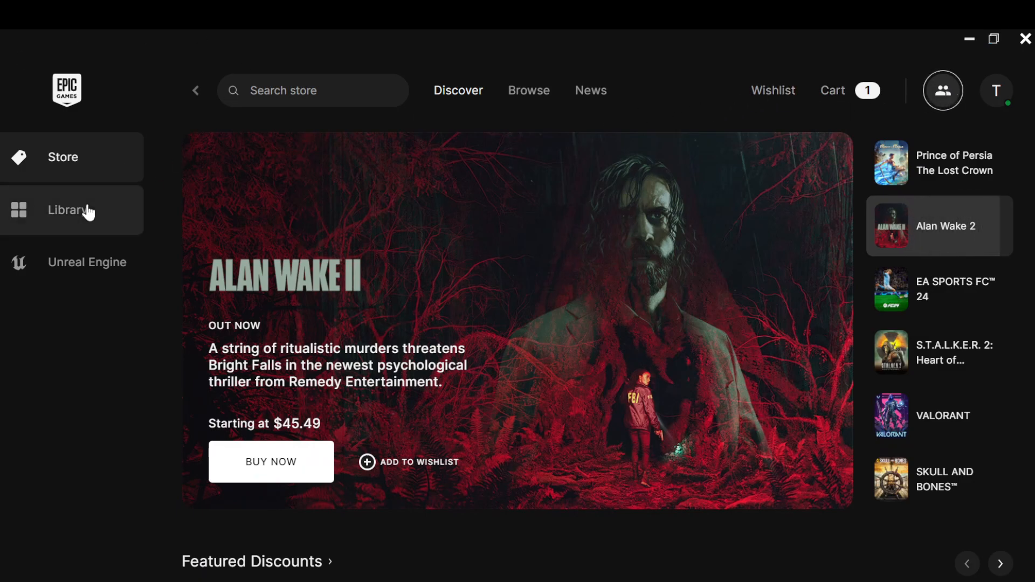
pyautogui.click(940, 289)
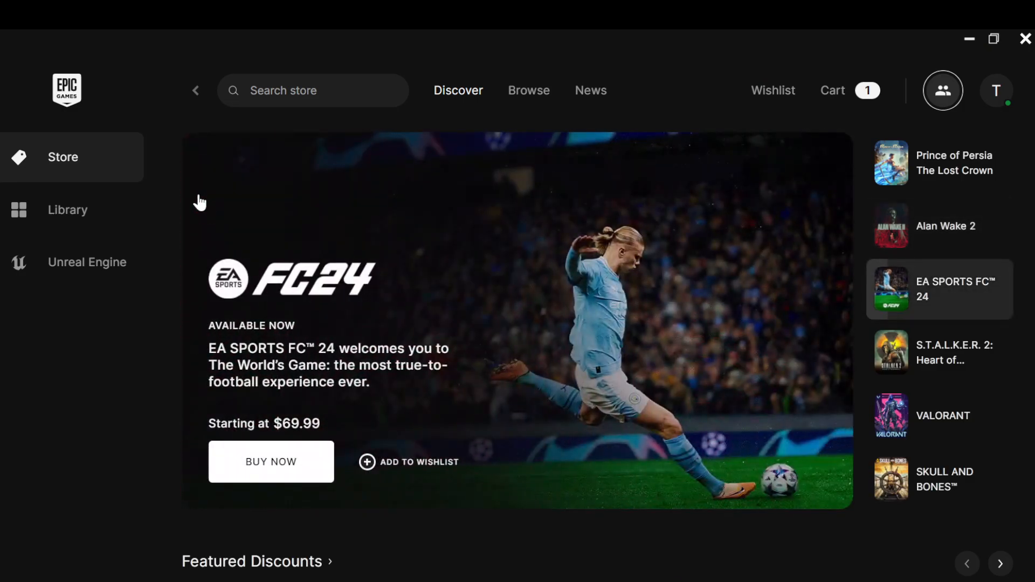
pyautogui.moveTo(97, 185)
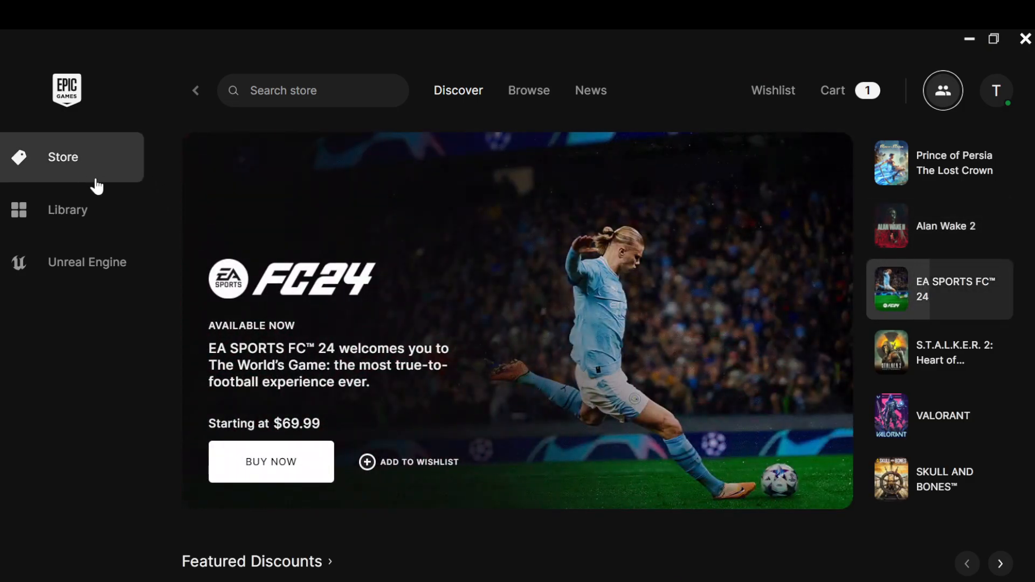
pyautogui.moveTo(67, 210)
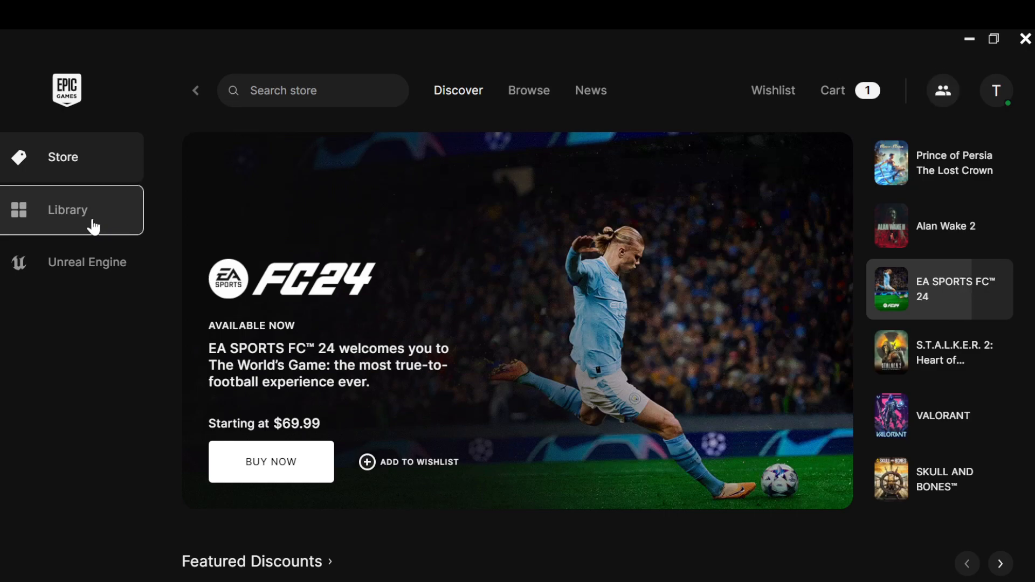
# Switch from the store to the empty Library page via the sidebar
pyautogui.click(67, 210)
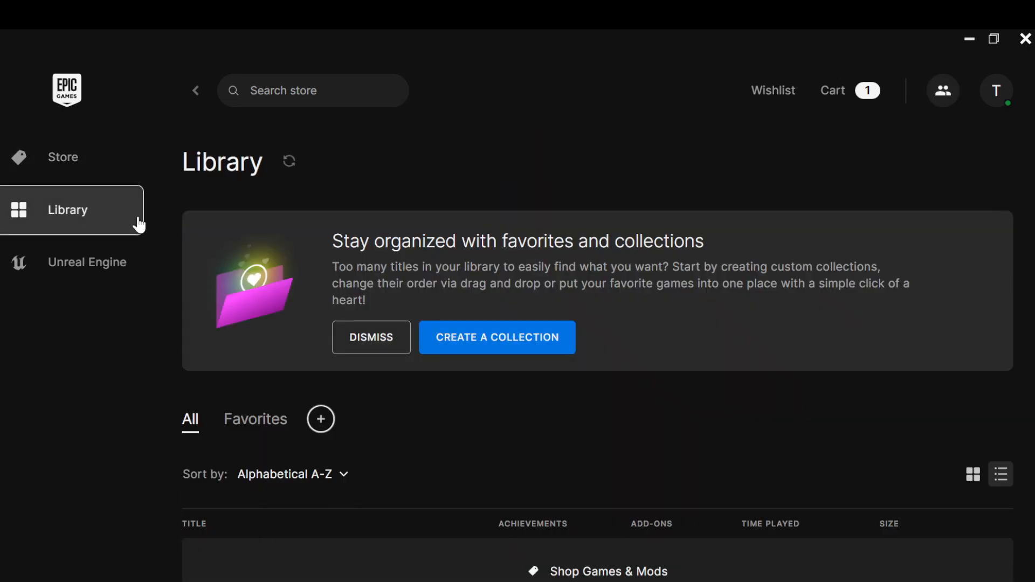
pyautogui.moveTo(504, 136)
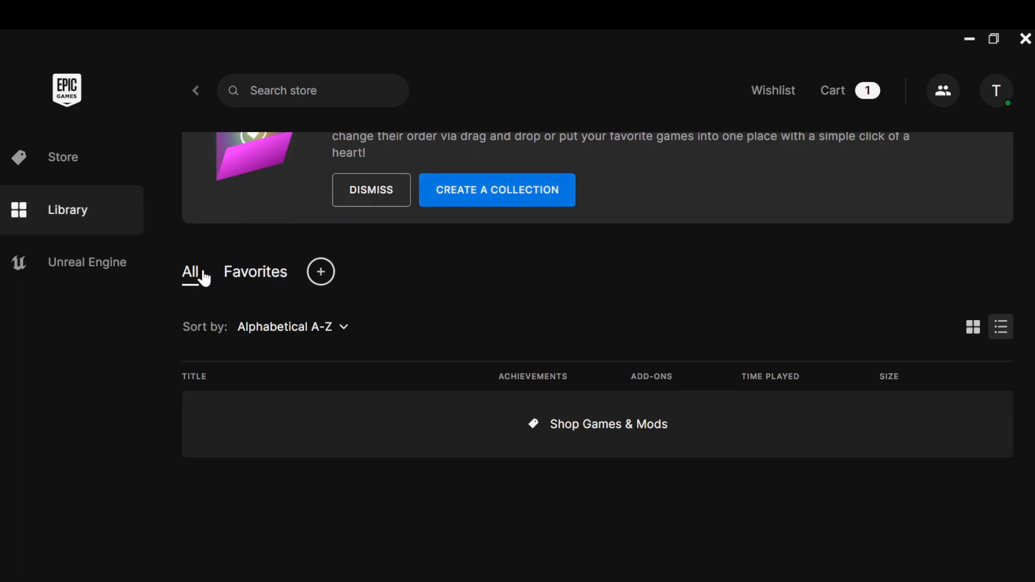
pyautogui.moveTo(400, 321)
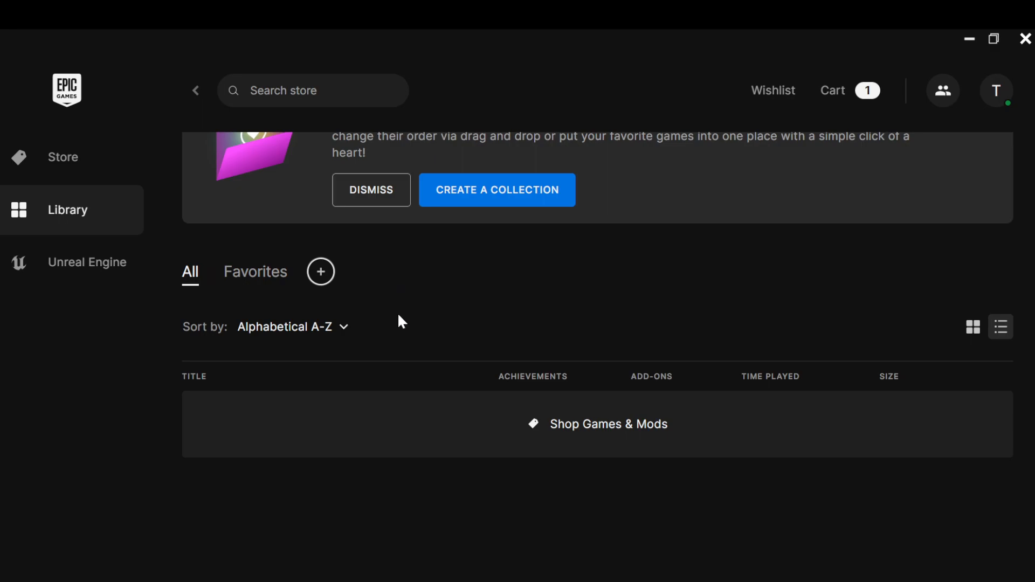
pyautogui.moveTo(212, 453)
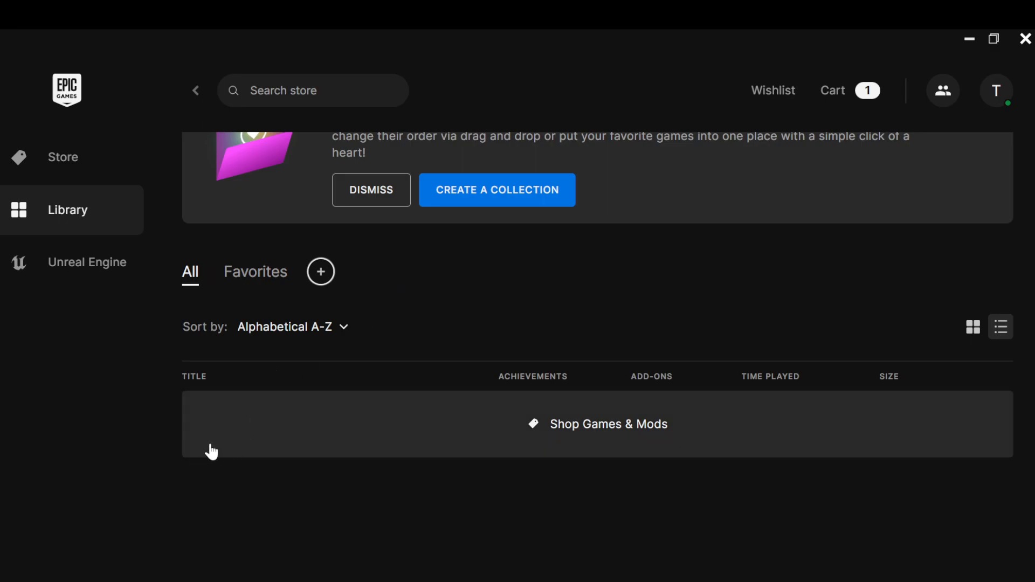
pyautogui.moveTo(224, 435)
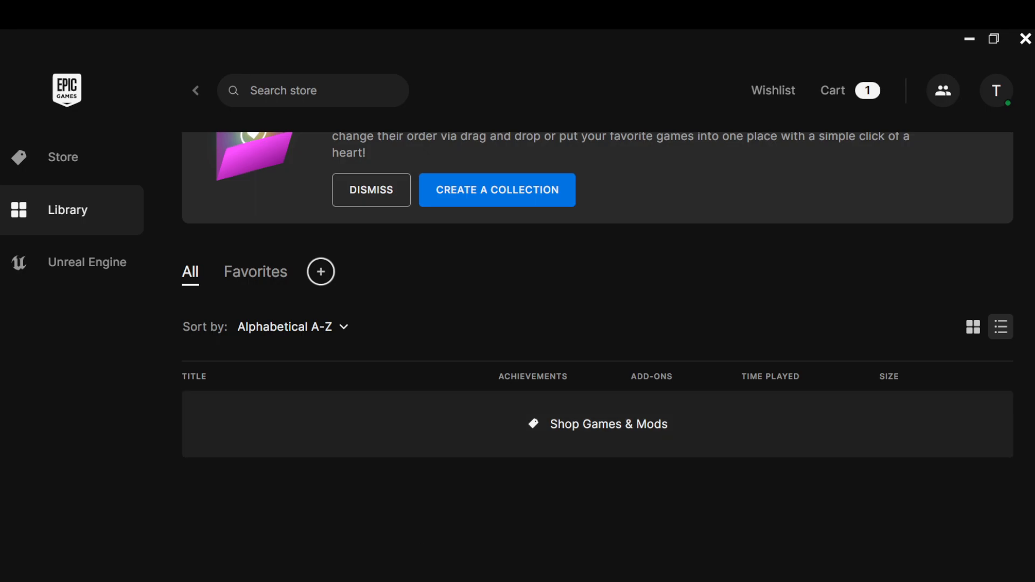
pyautogui.moveTo(311, 499)
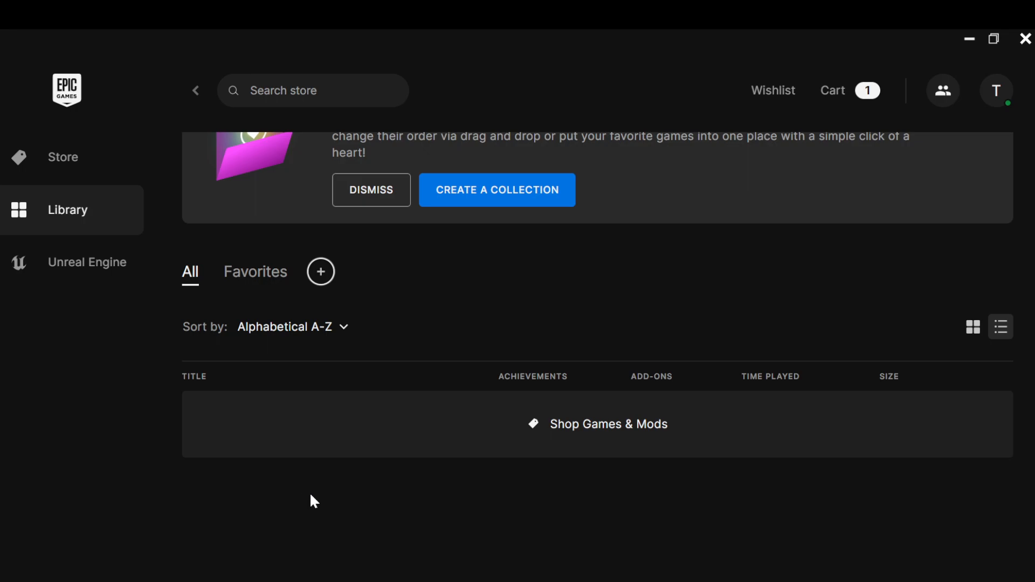
pyautogui.moveTo(354, 416)
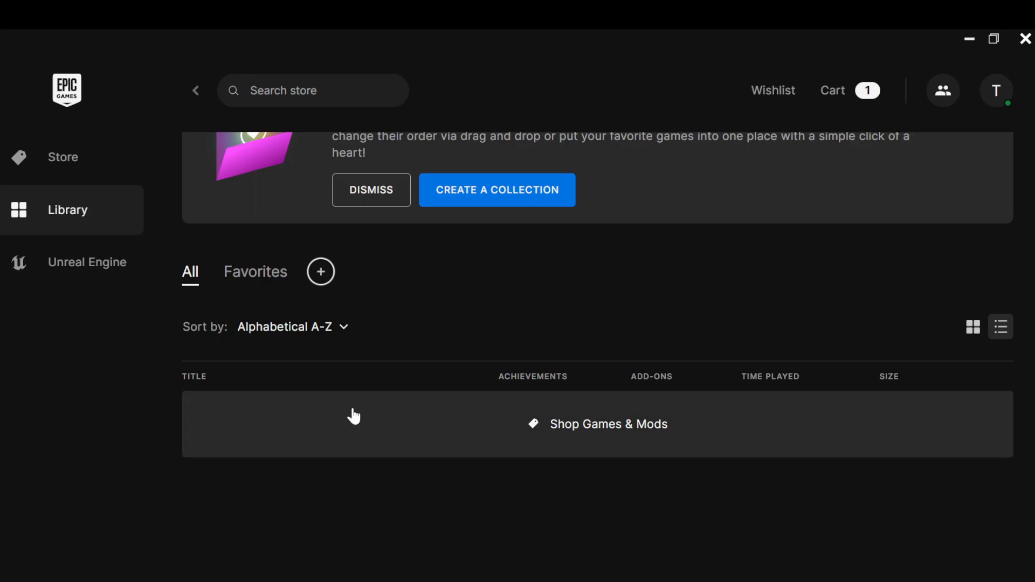
pyautogui.moveTo(375, 384)
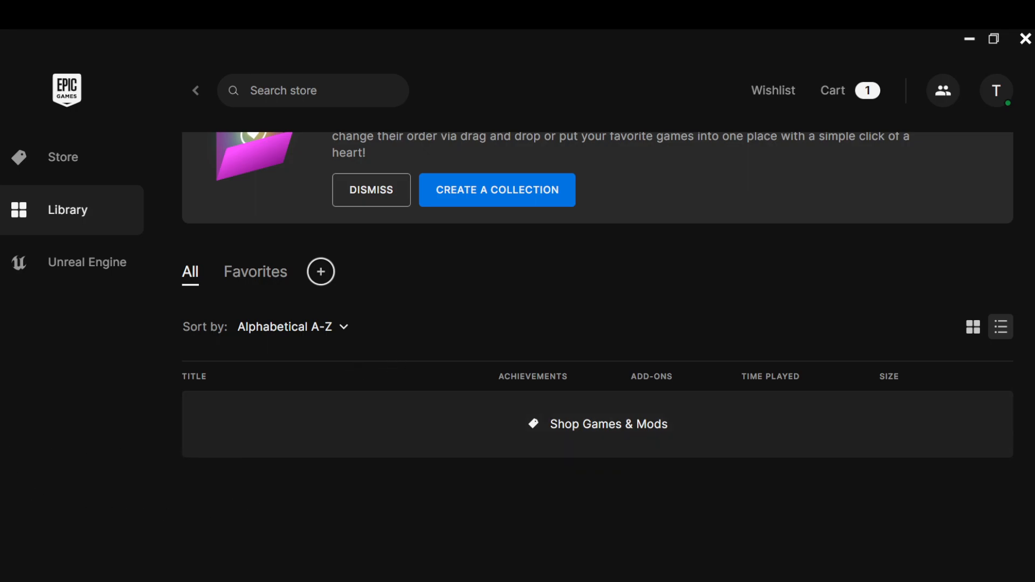
pyautogui.moveTo(322, 576)
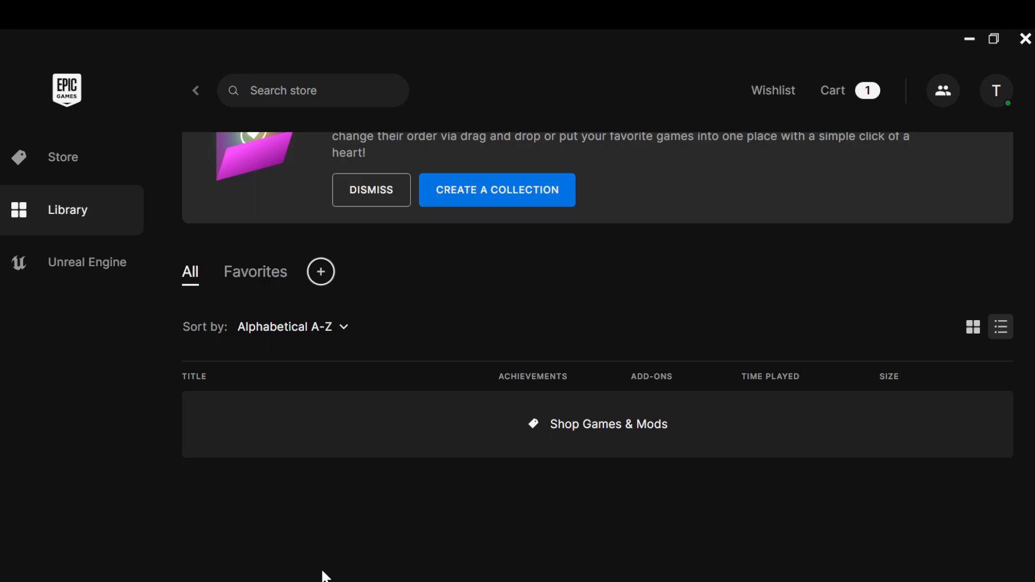
pyautogui.moveTo(337, 474)
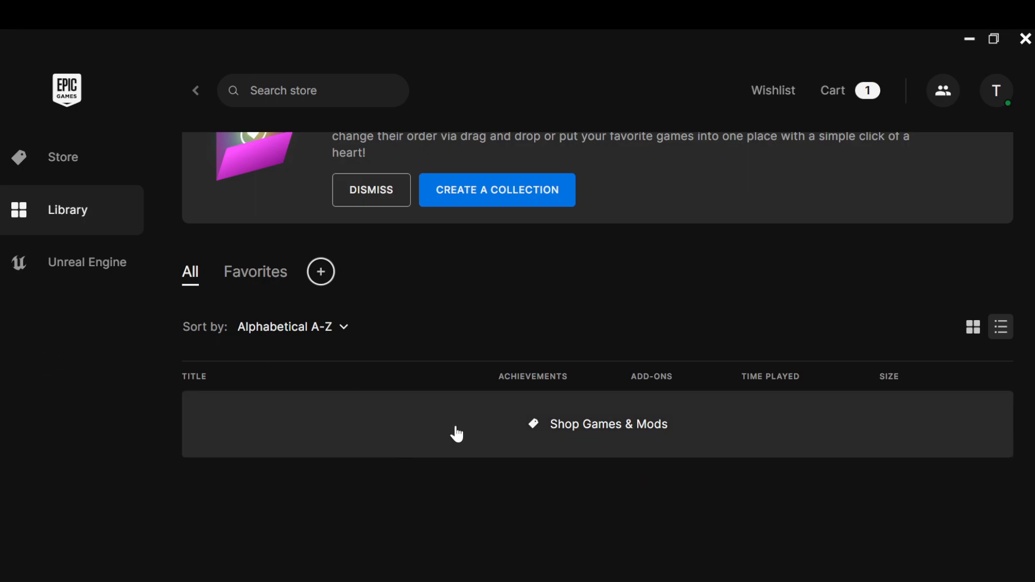
pyautogui.moveTo(448, 383)
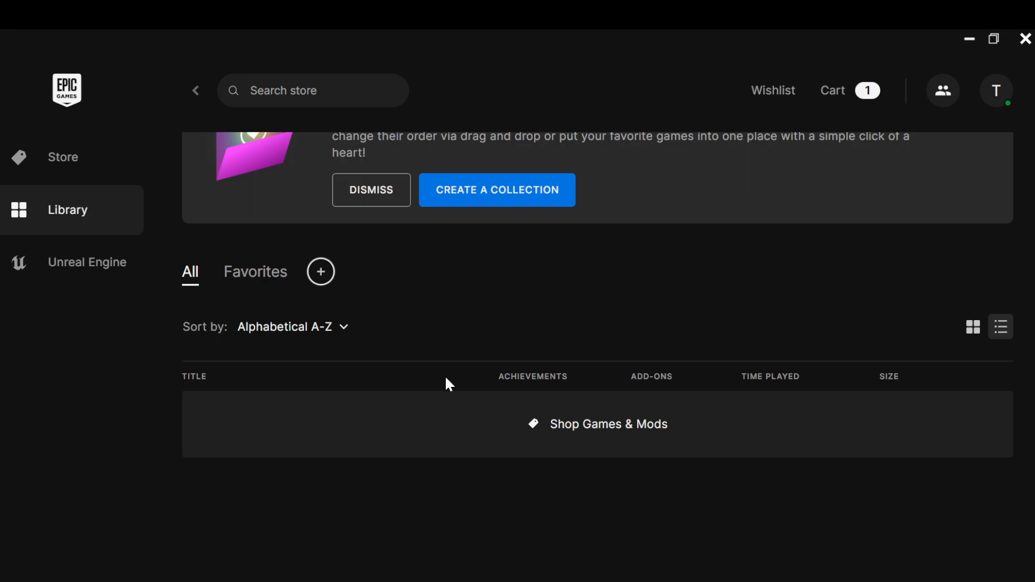
pyautogui.moveTo(430, 240)
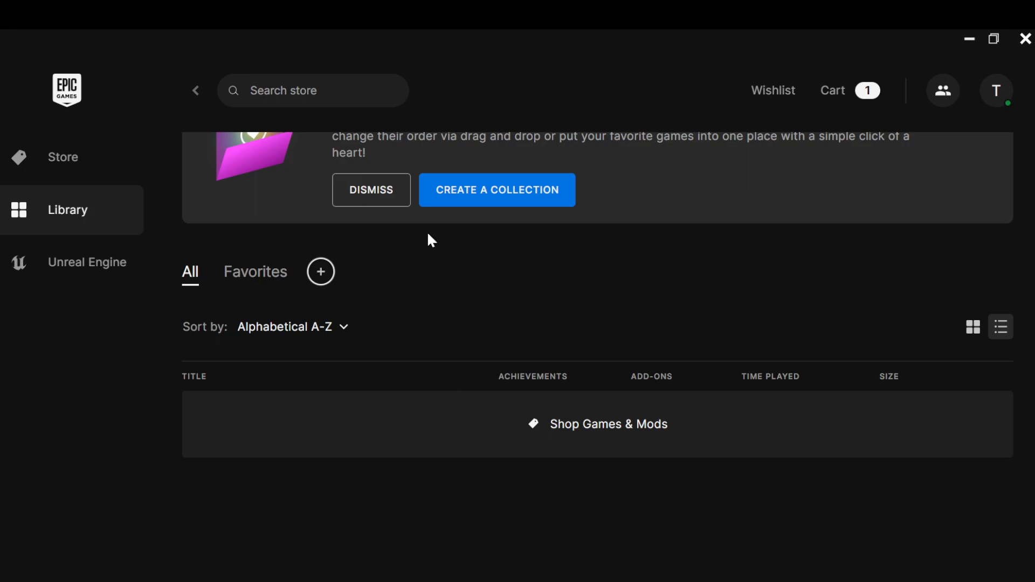